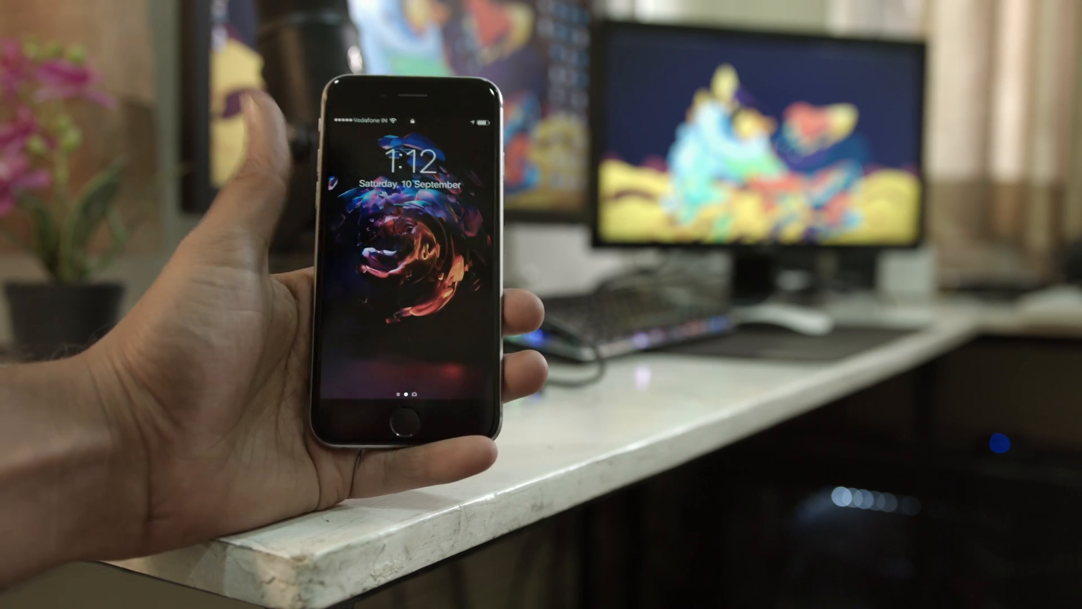
Press Home on the lock screen to unlock with Touch ID and reach the app icons.
{"action": "left_click", "coordinate": [403, 418]}
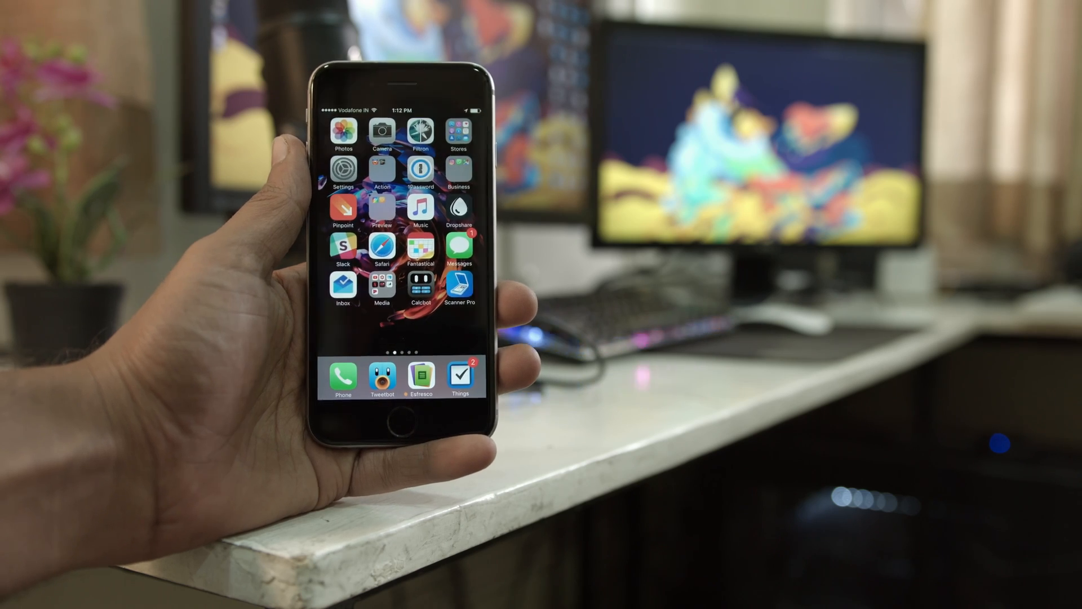